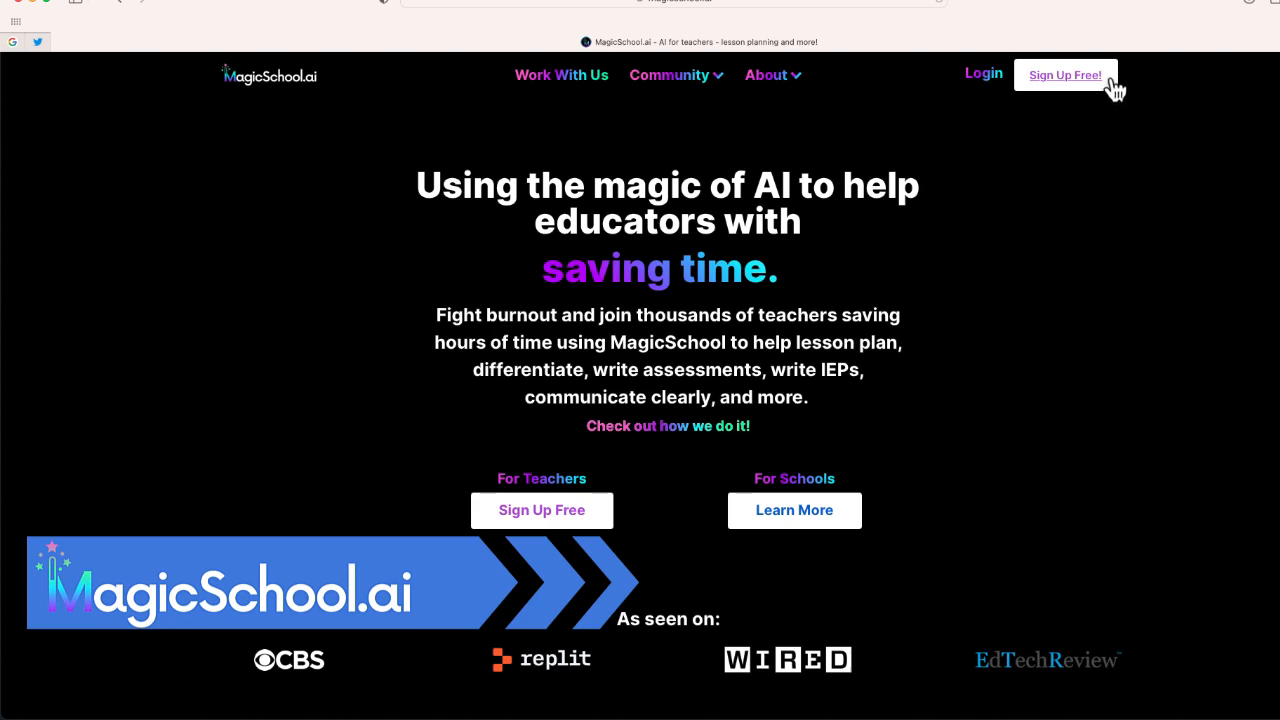
Step: Sign up free from the MagicSchool.ai homepage to reach the Magic Tools dashboard
click(1065, 75)
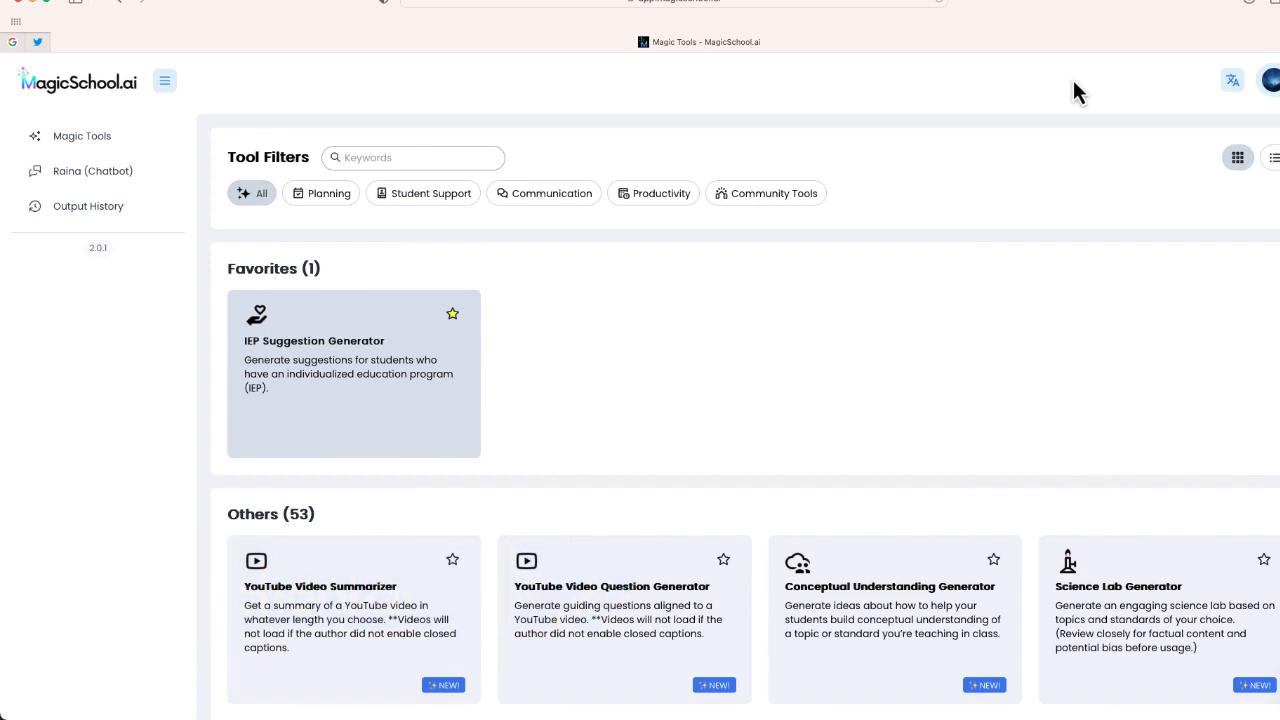
mouse_move(805, 328)
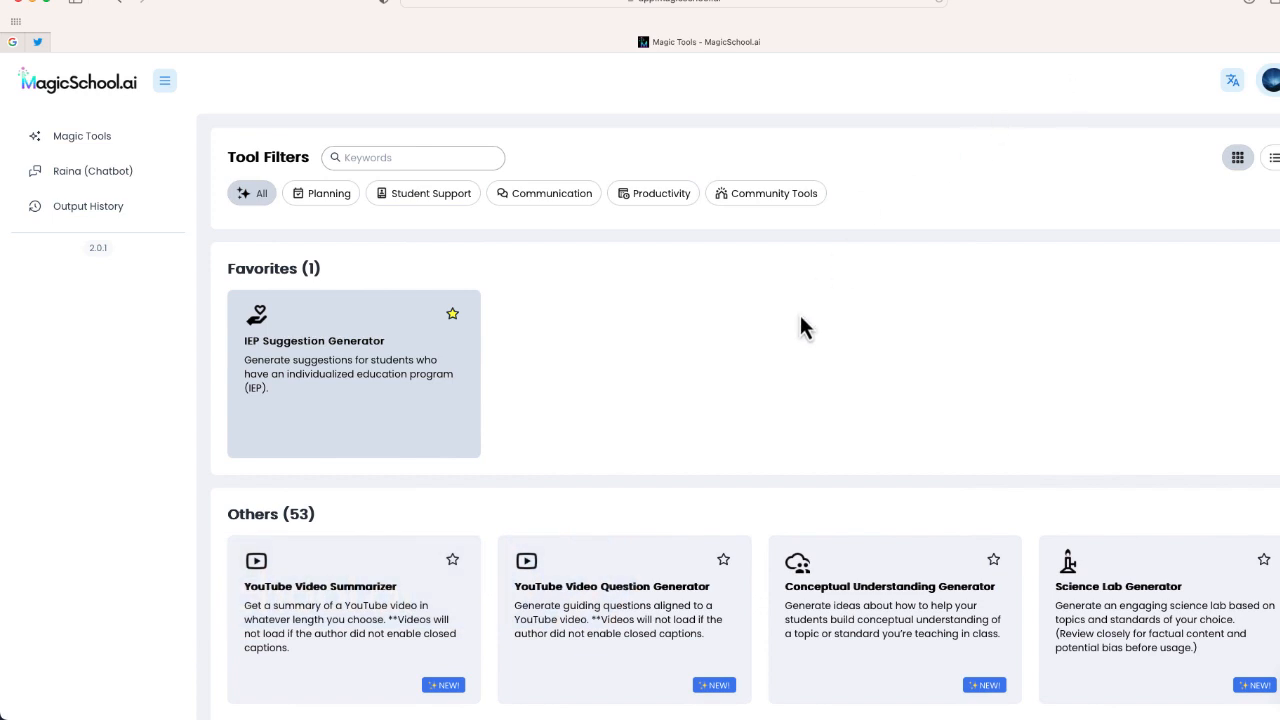
scroll(down, 3)
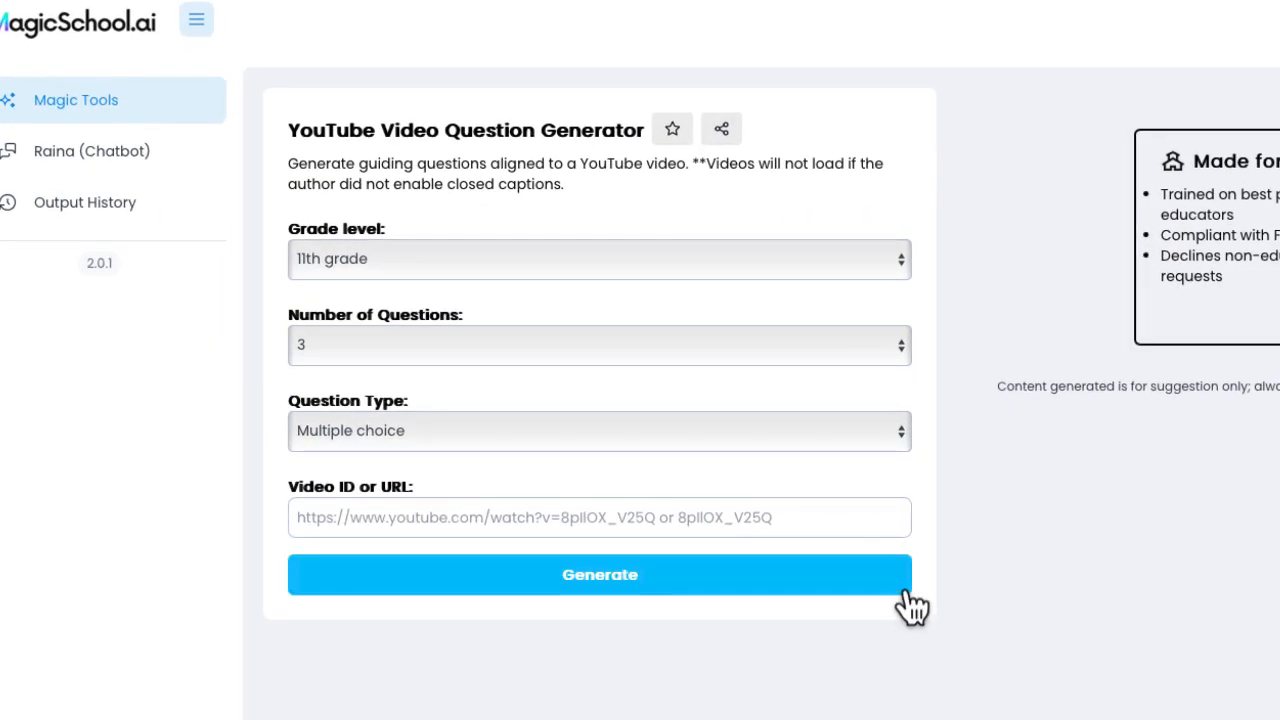
Step: Open the Grade level dropdown in the question generator, showing 1st grade through College
click(598, 259)
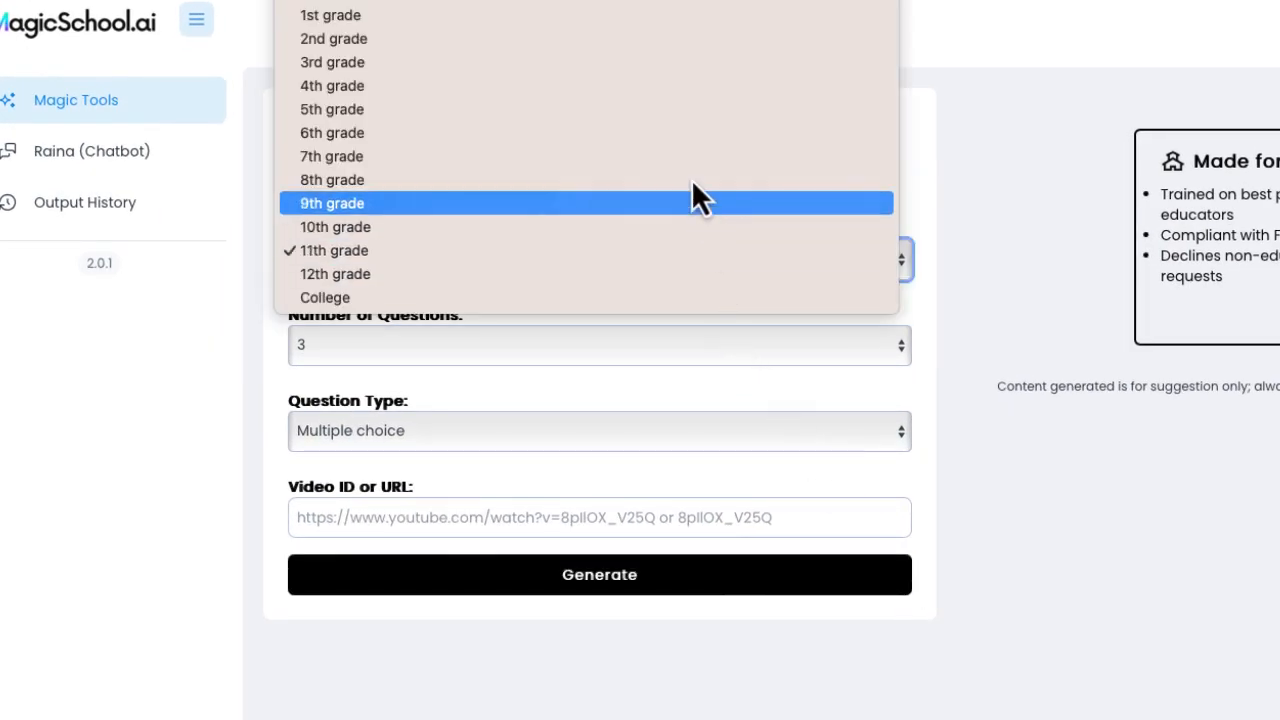
mouse_move(610, 300)
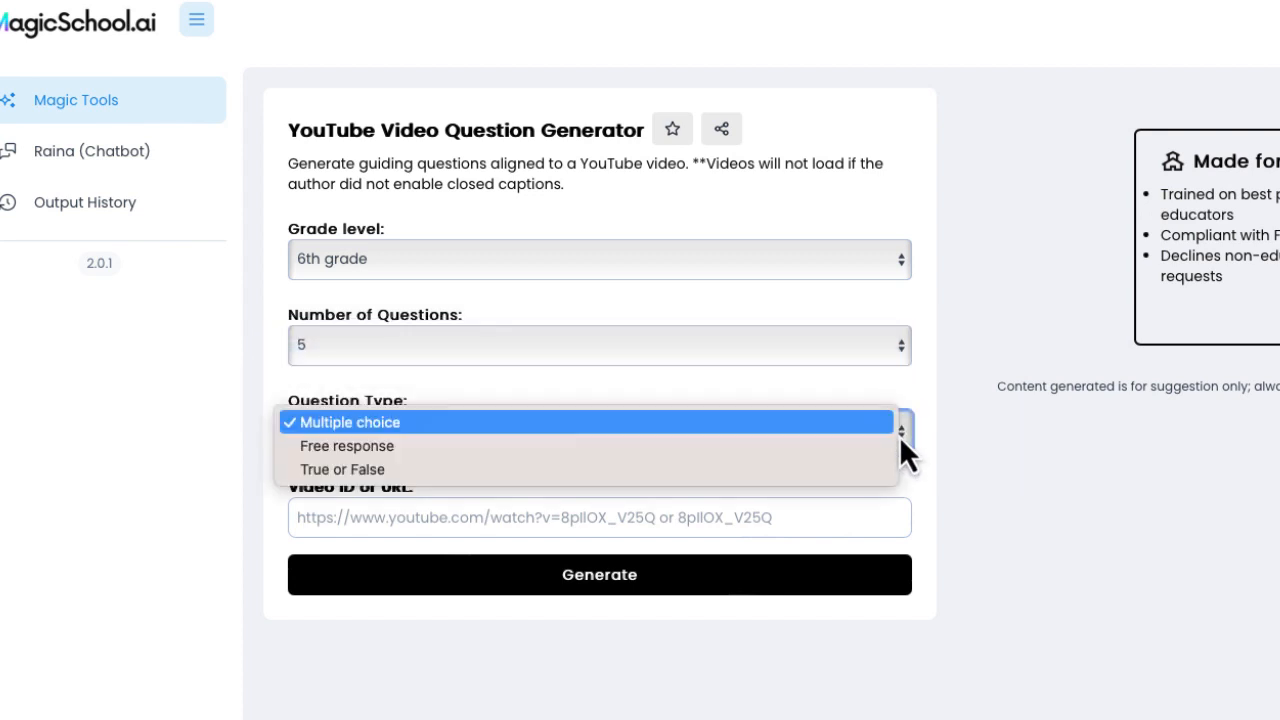
mouse_move(465, 455)
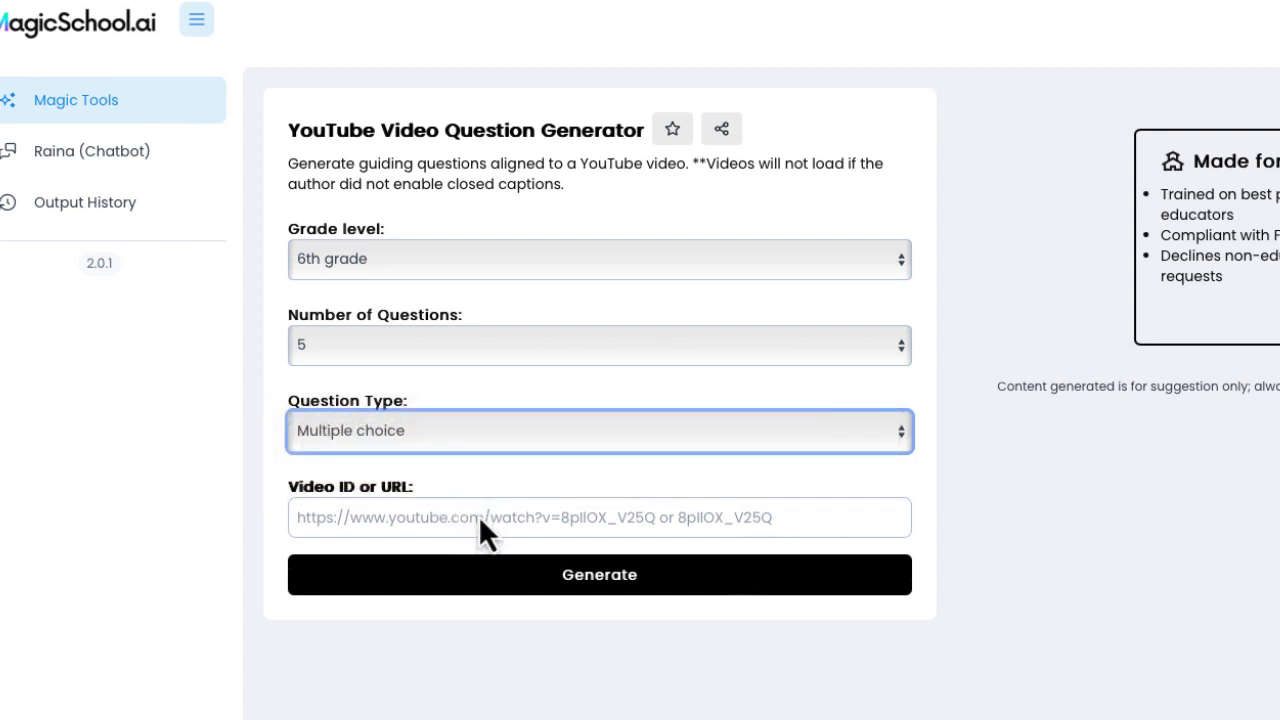
Step: Copy the YouTube share link for Crash Course US History #8 on the Constitution
click(598, 518)
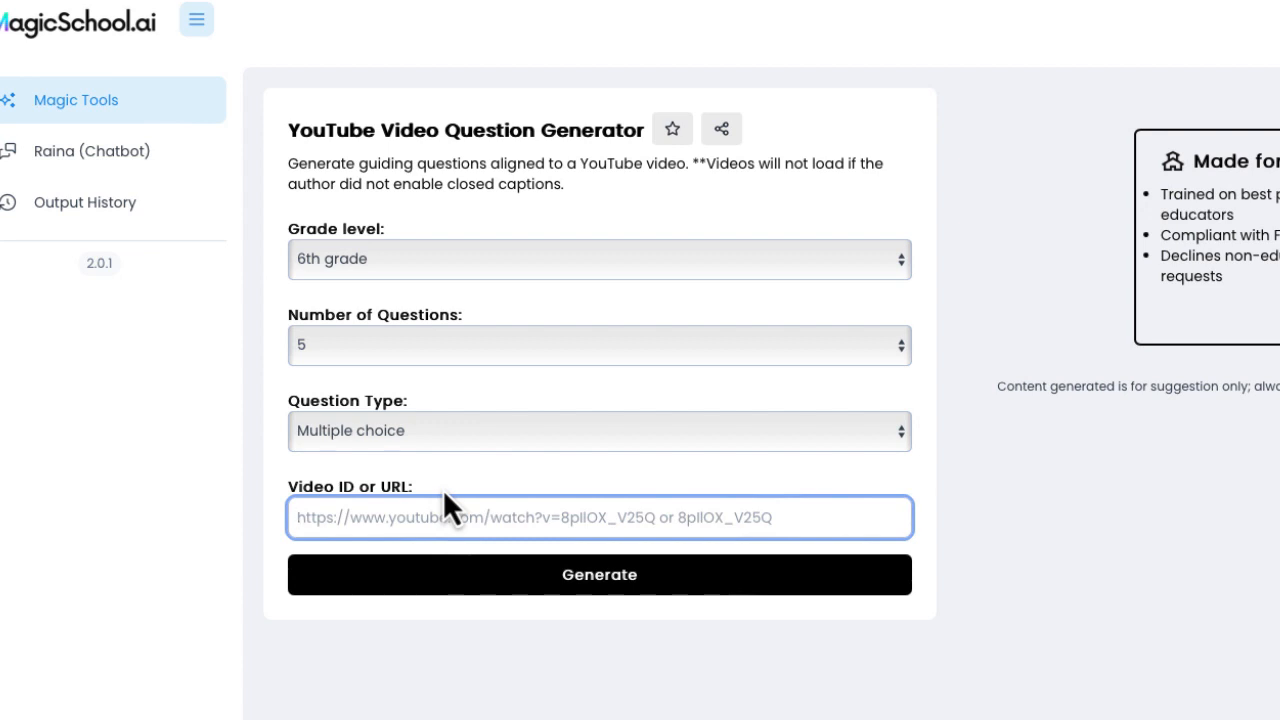
mouse_move(420, 245)
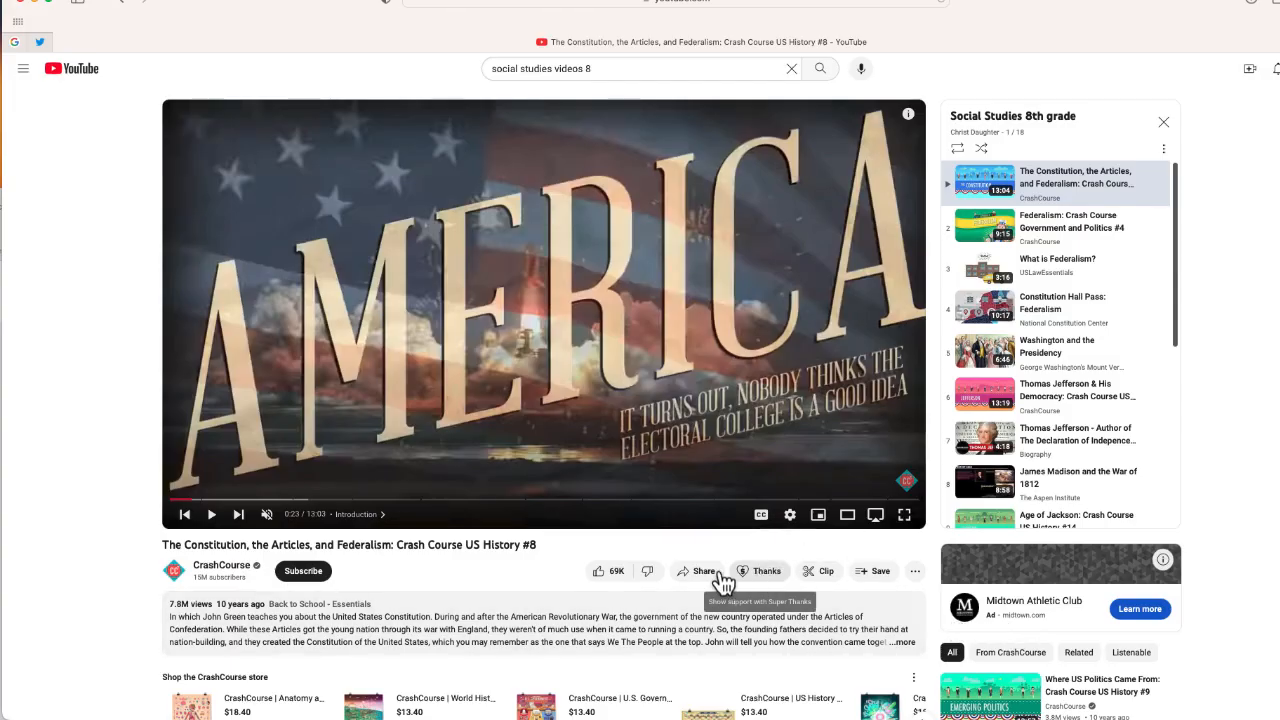
click(696, 571)
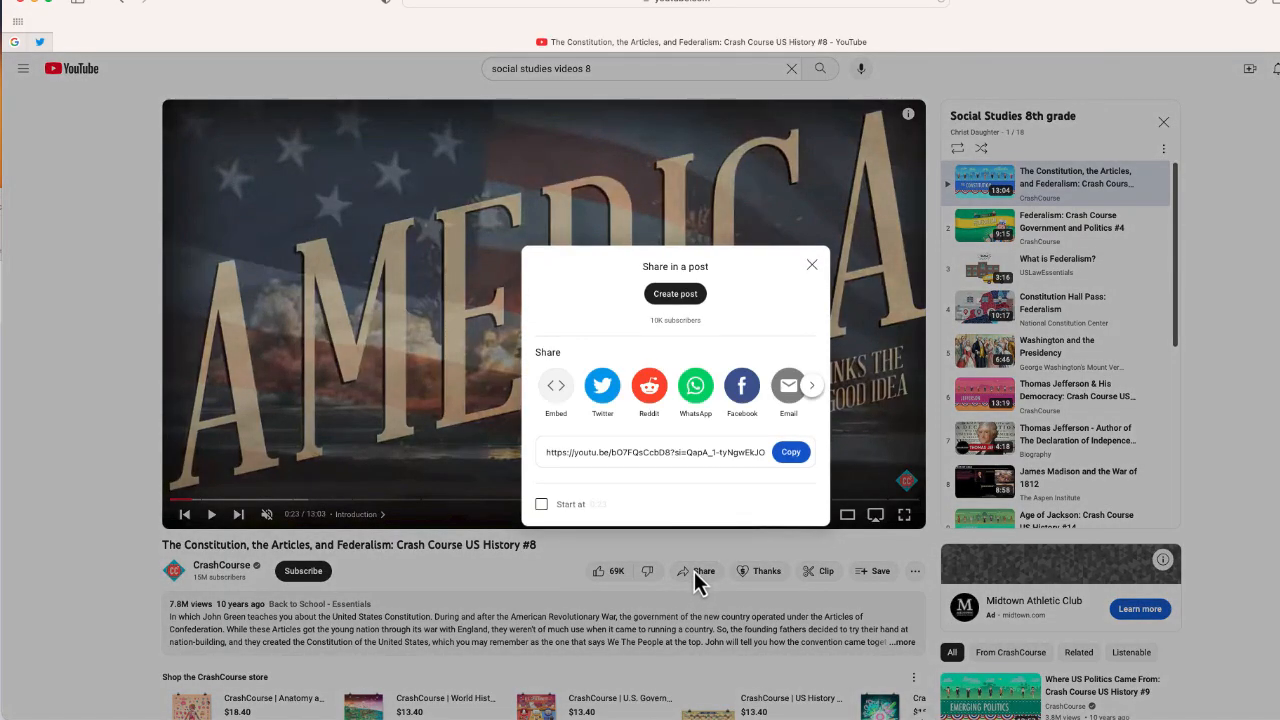
click(790, 452)
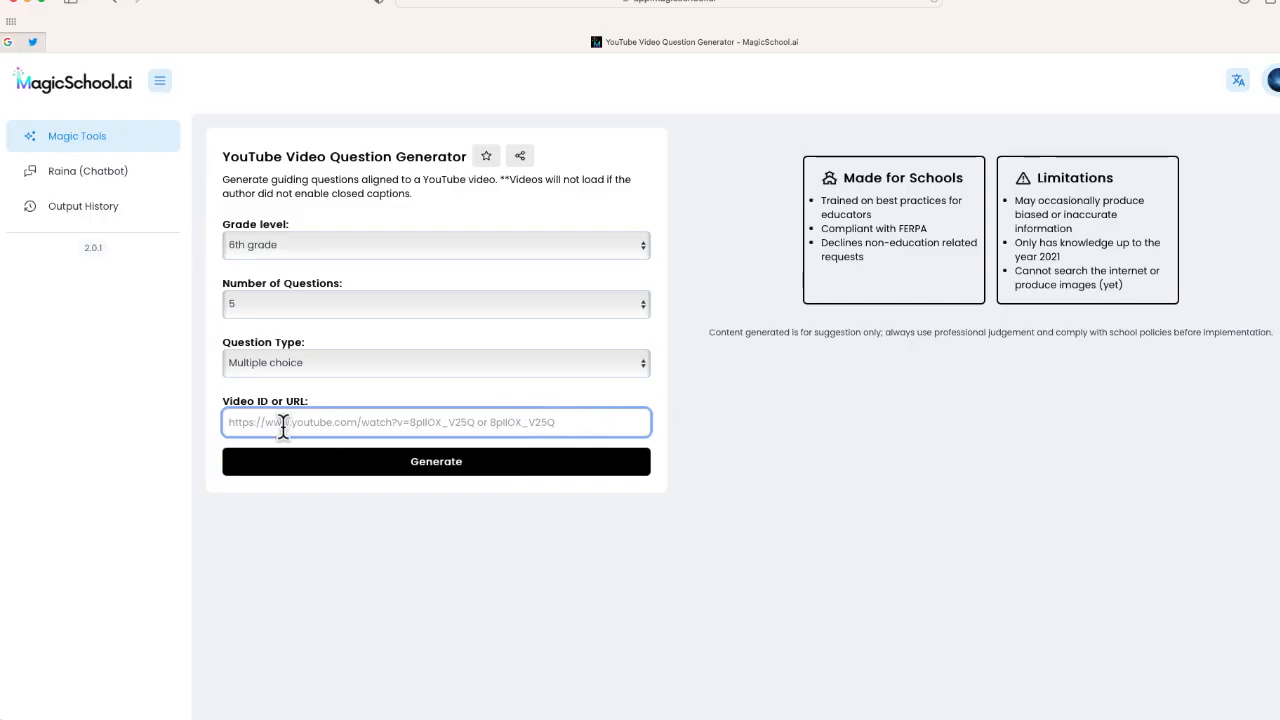
mouse_move(302, 475)
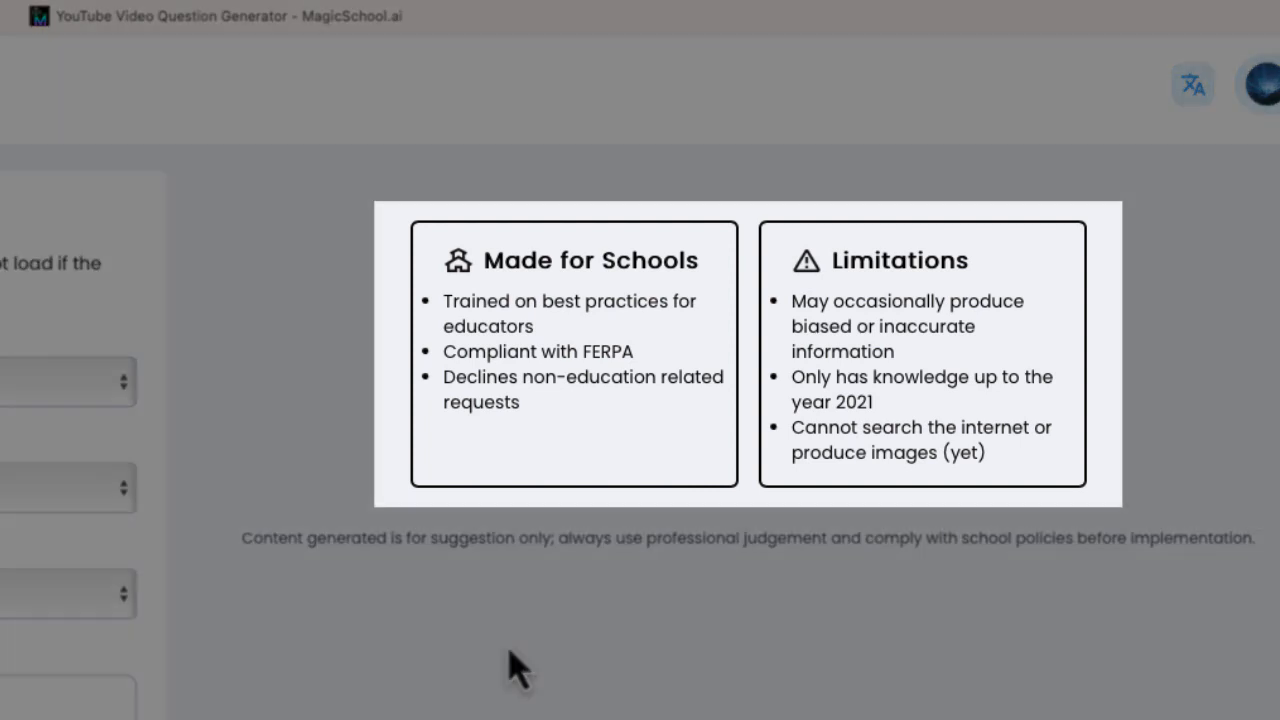
mouse_move(813, 517)
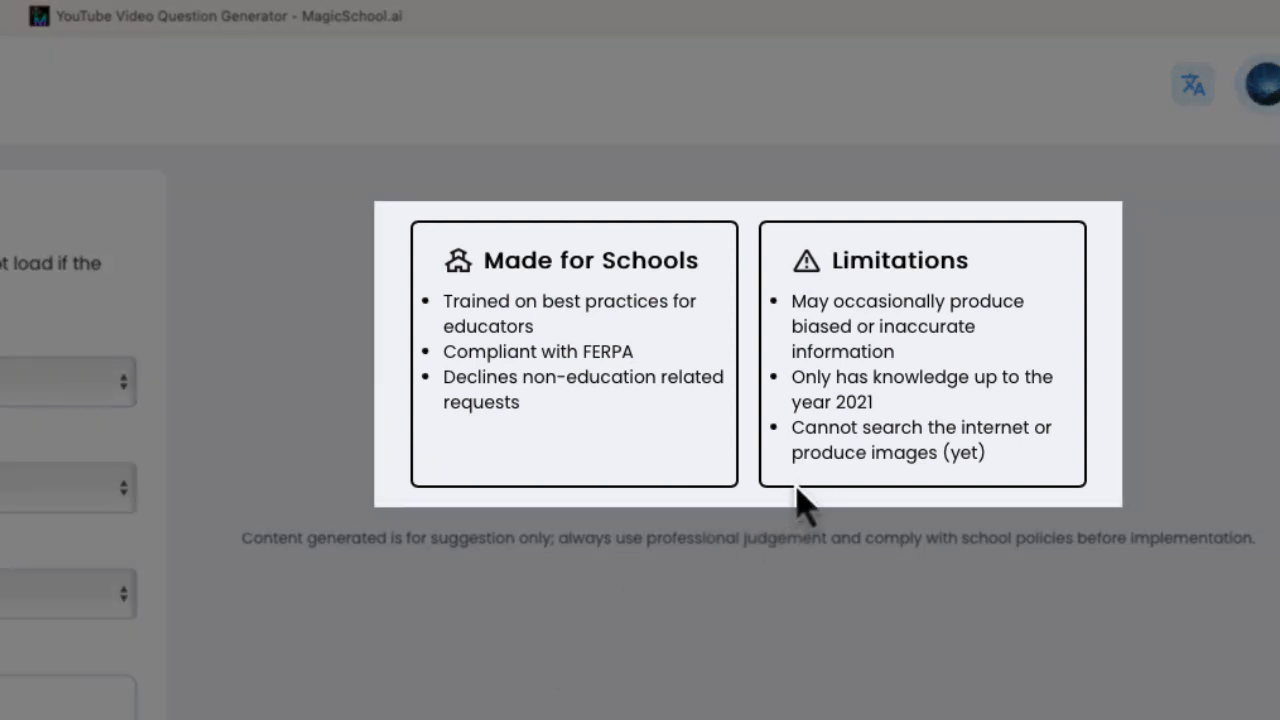
mouse_move(818, 510)
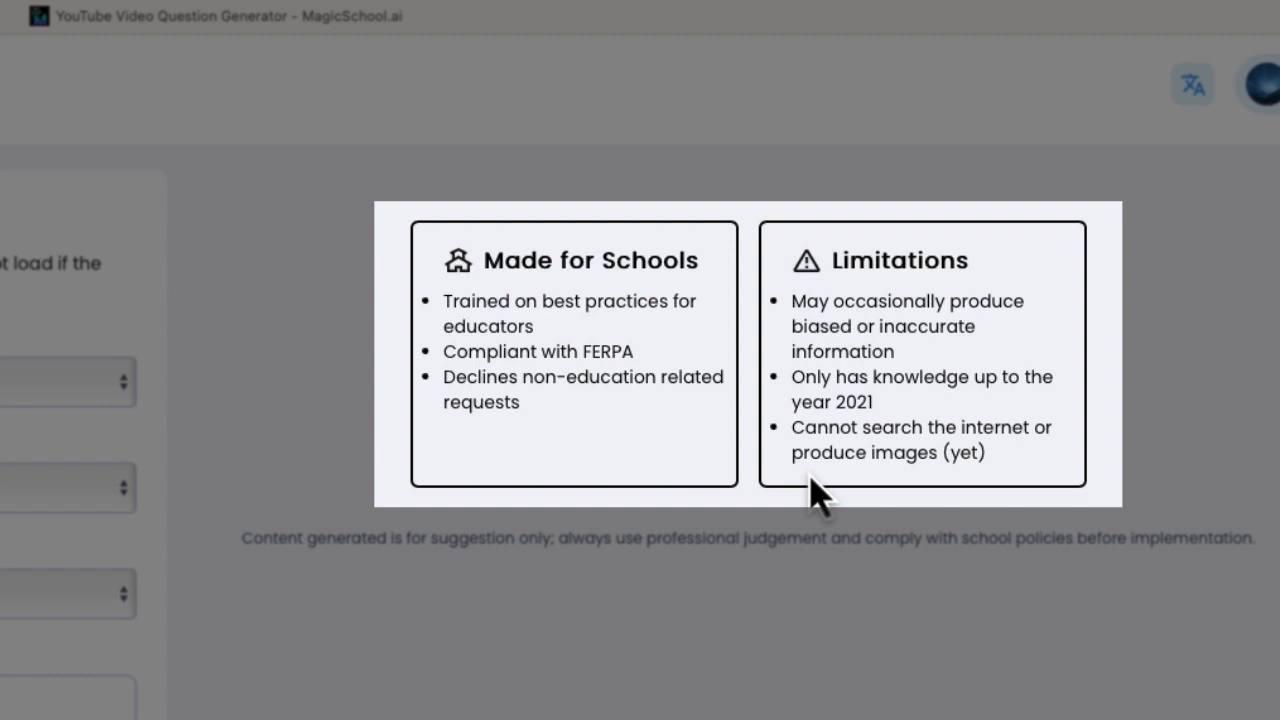
mouse_move(905, 325)
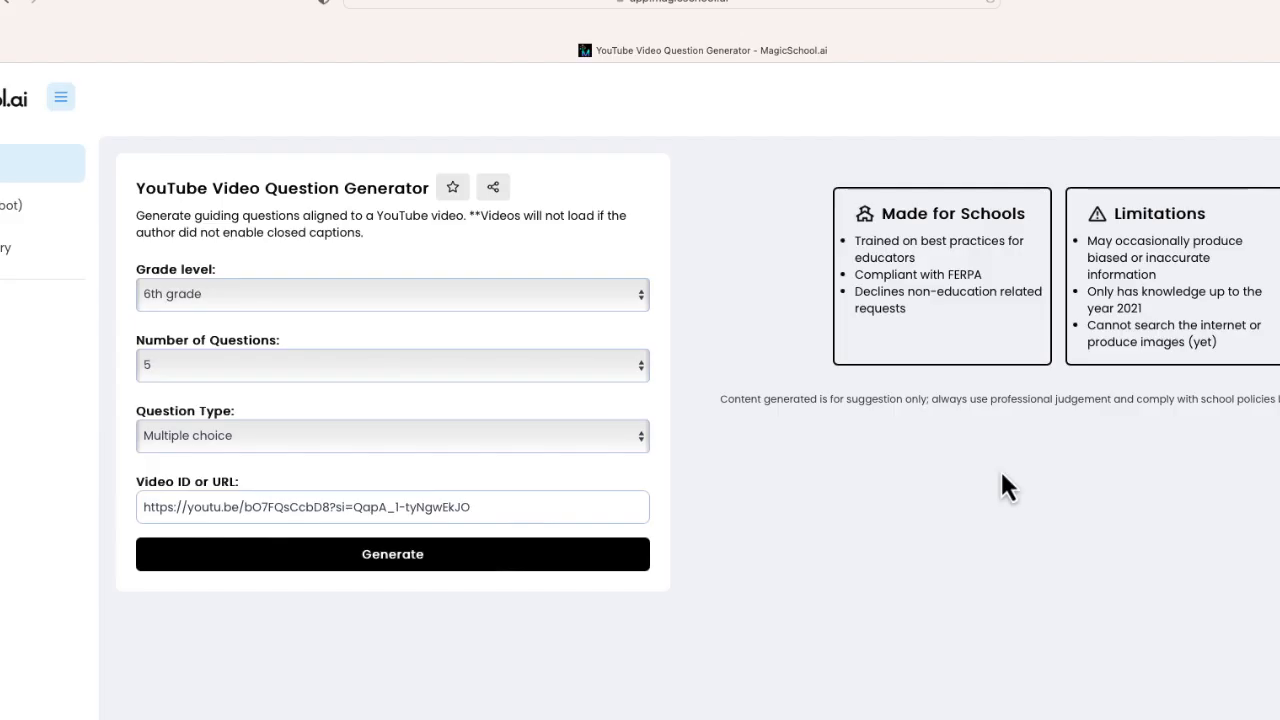
Step: Generate the Video Comprehension Questions and Answer Key, then scroll down to review them
click(392, 554)
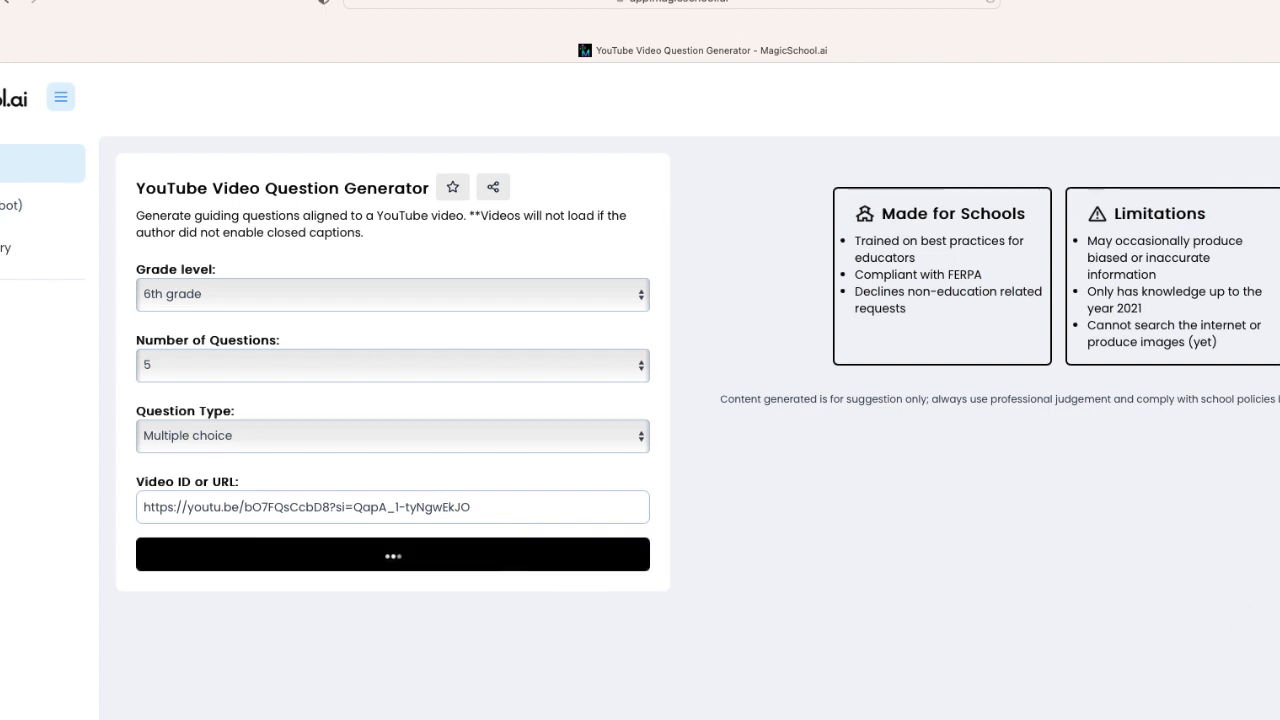
click(392, 554)
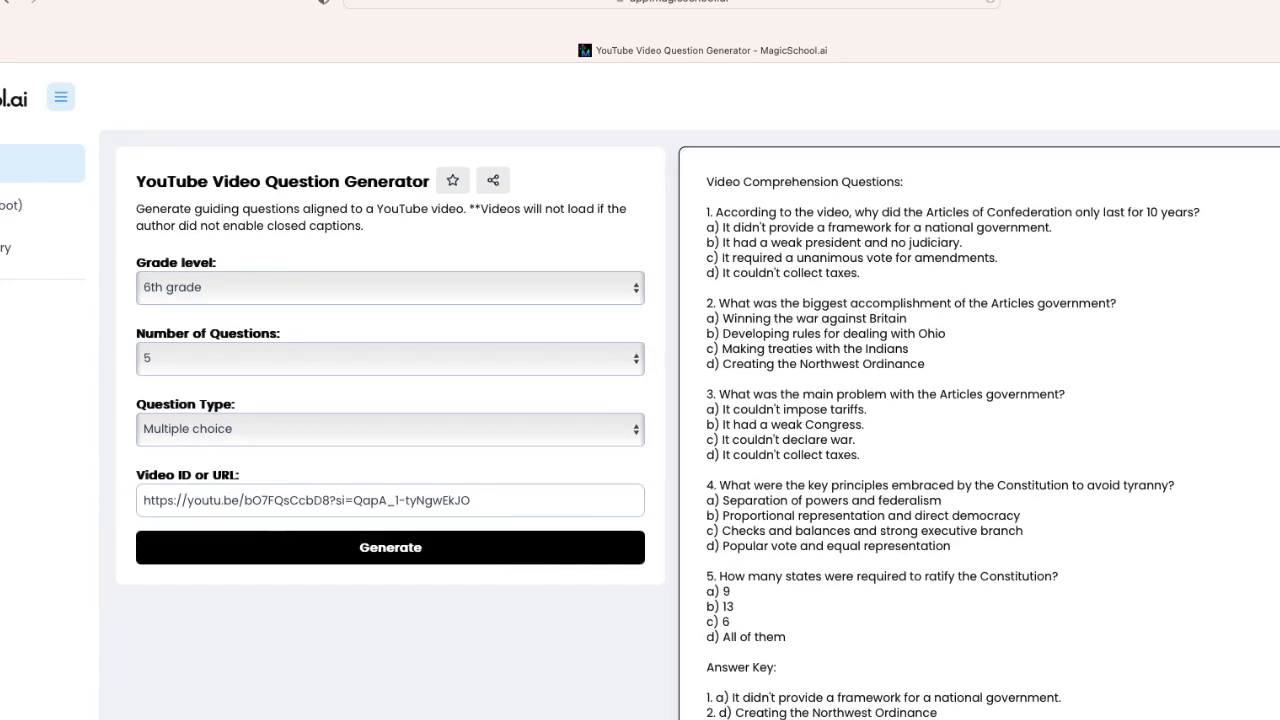
scroll(down, 3)
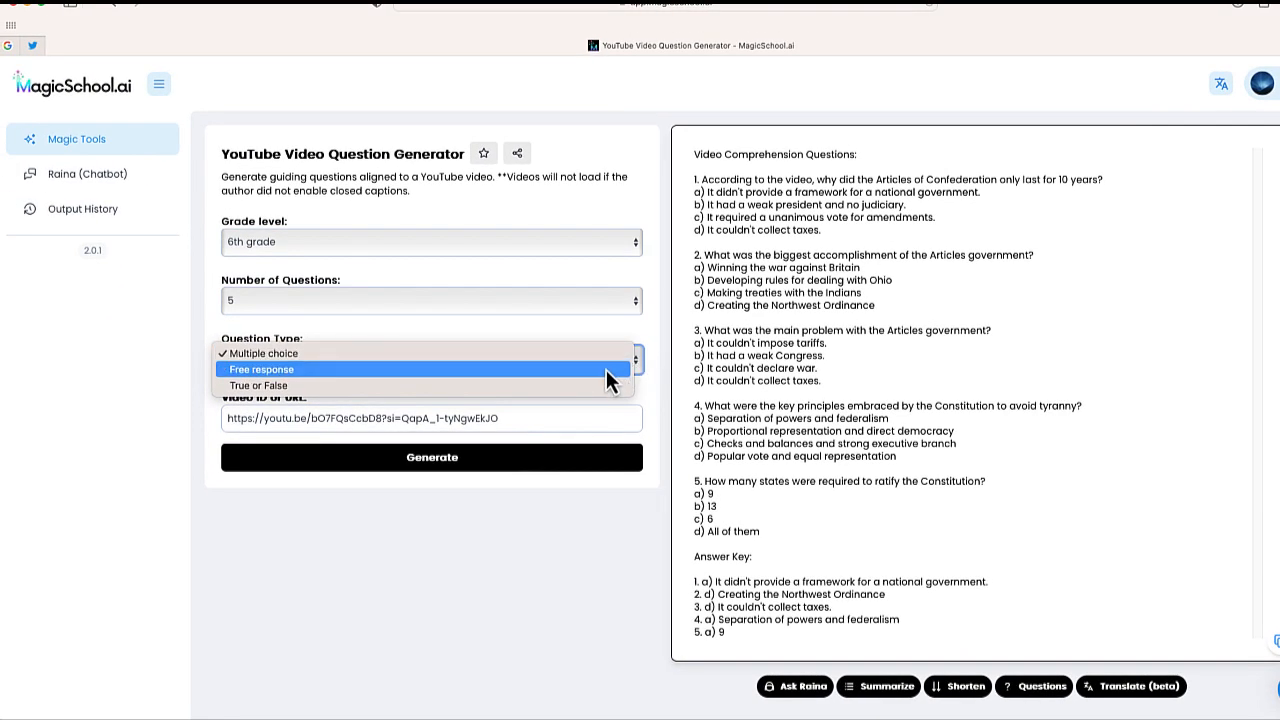
Step: Regenerate the questions with Question Type Free response and Grade level College
click(260, 369)
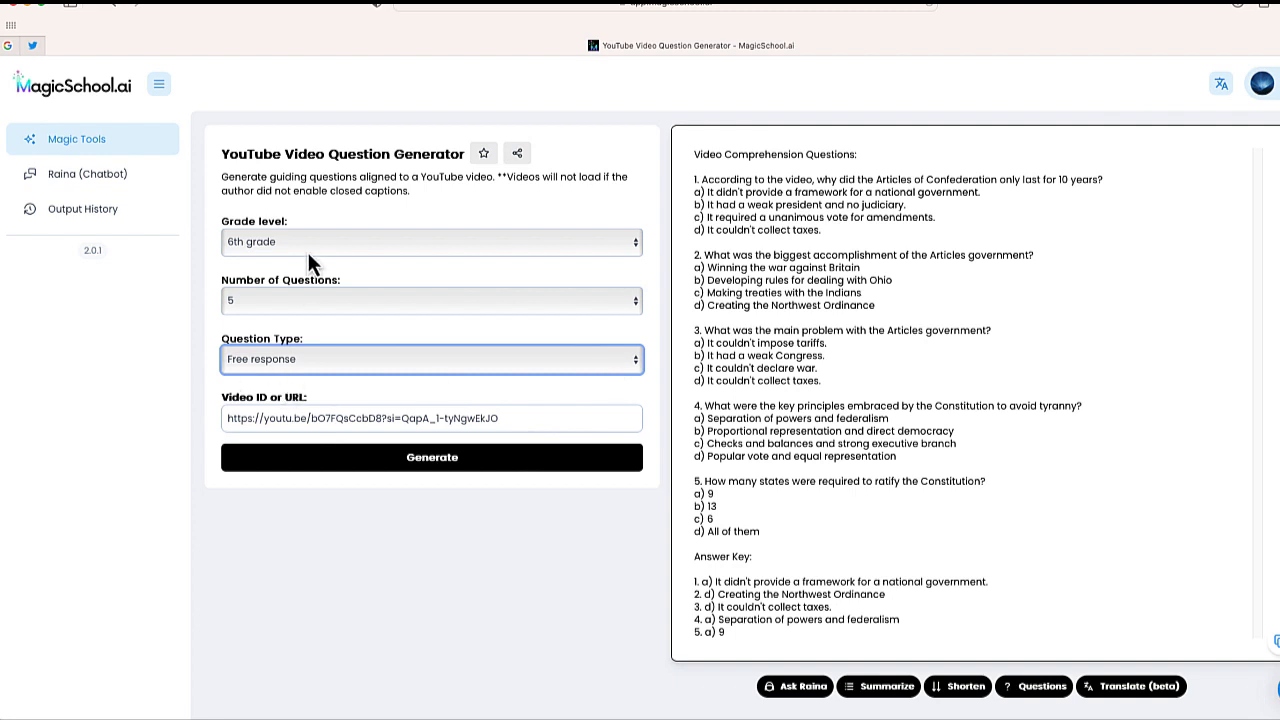
click(431, 241)
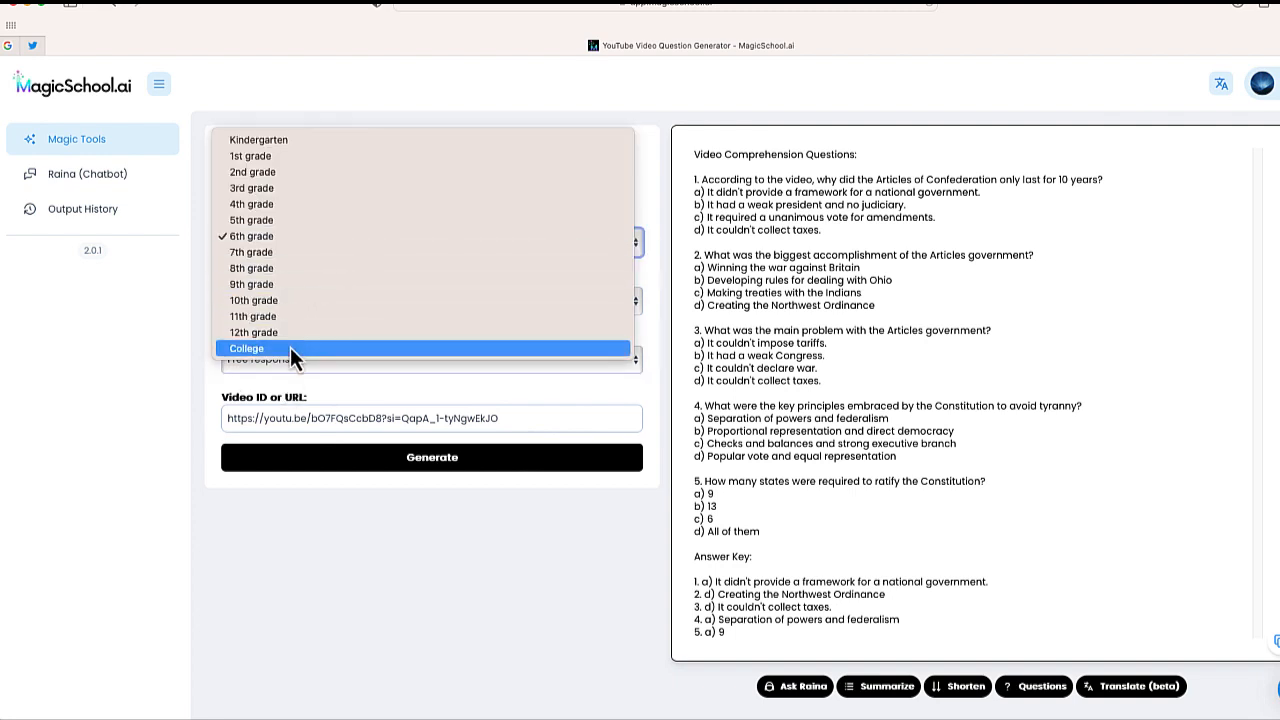
click(432, 457)
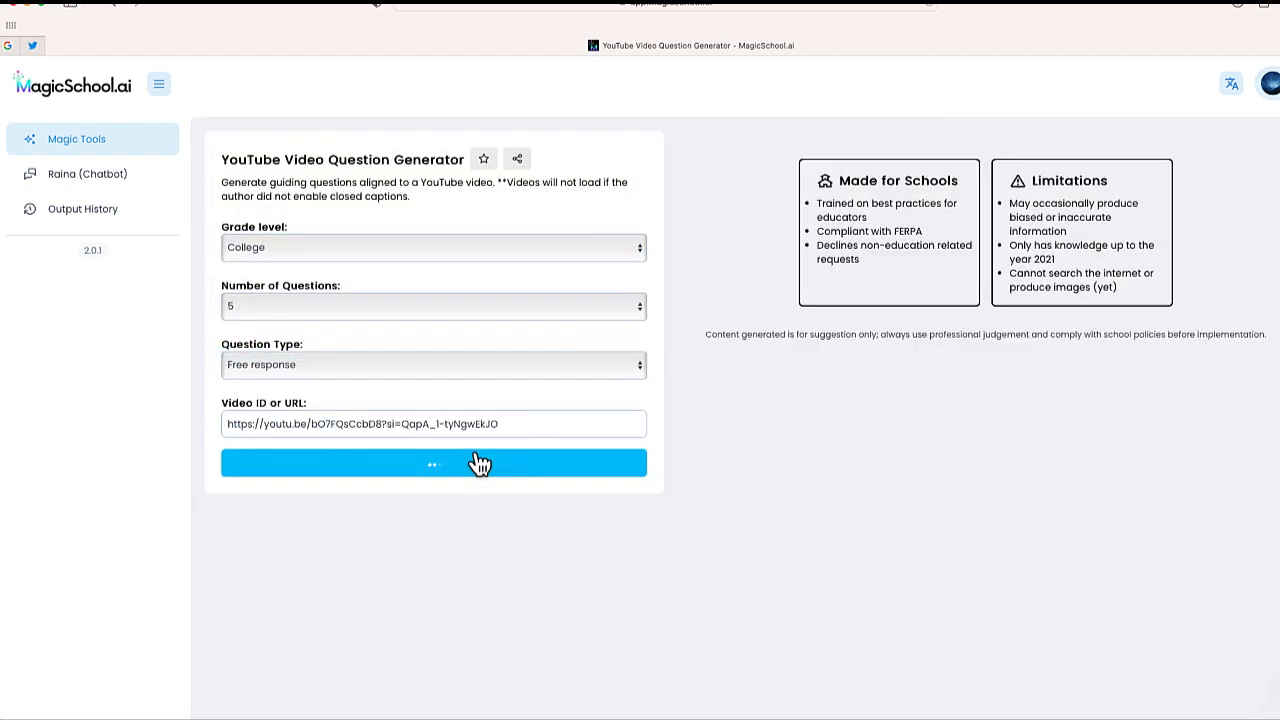
click(432, 463)
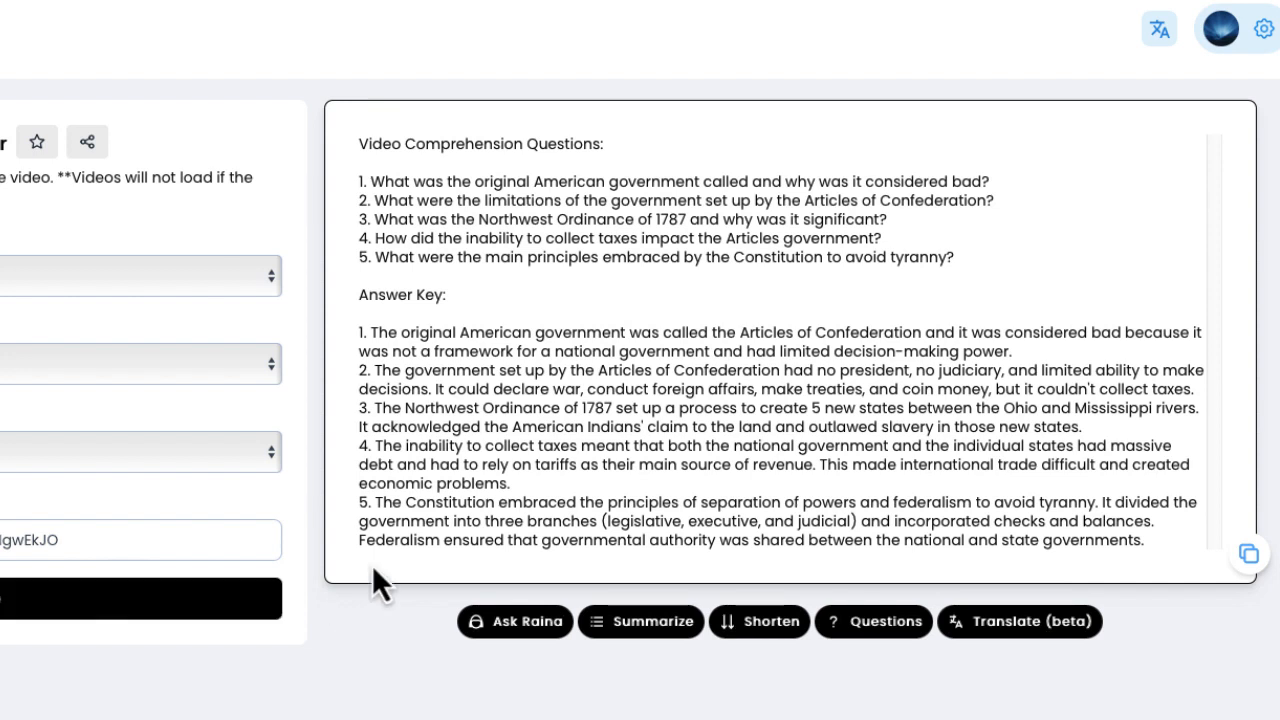
click(1246, 555)
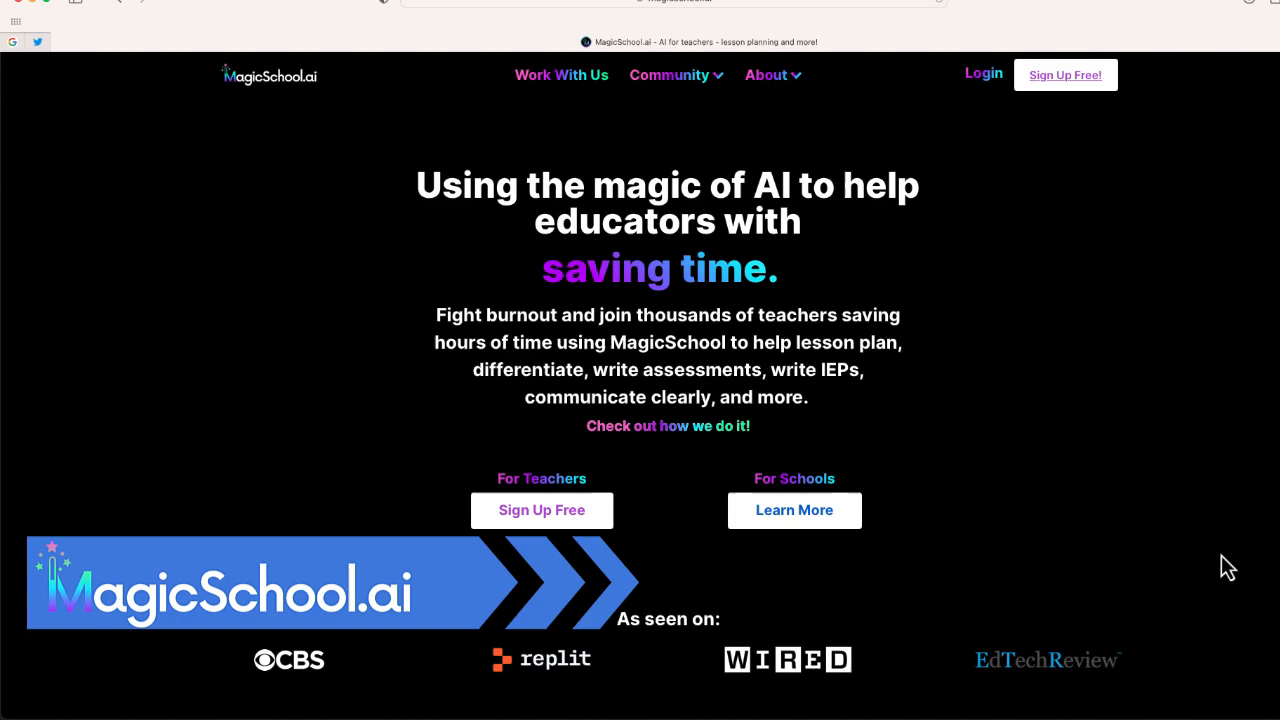
mouse_move(1065, 75)
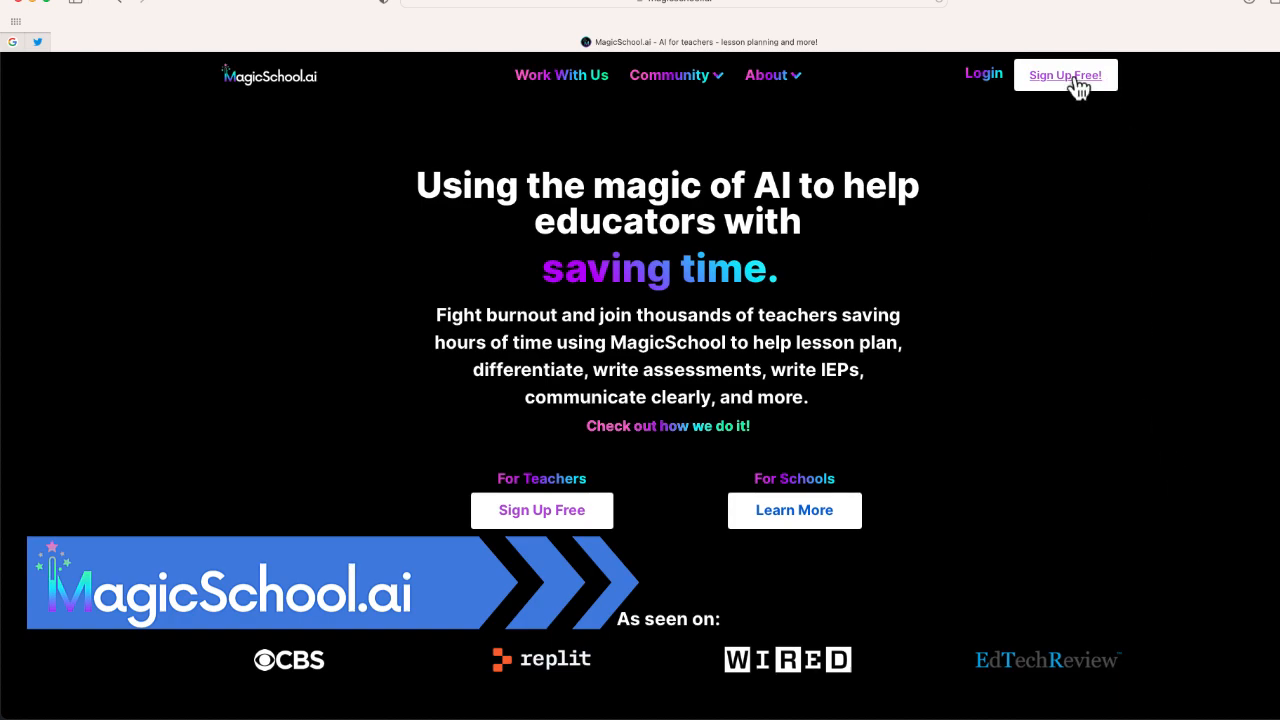